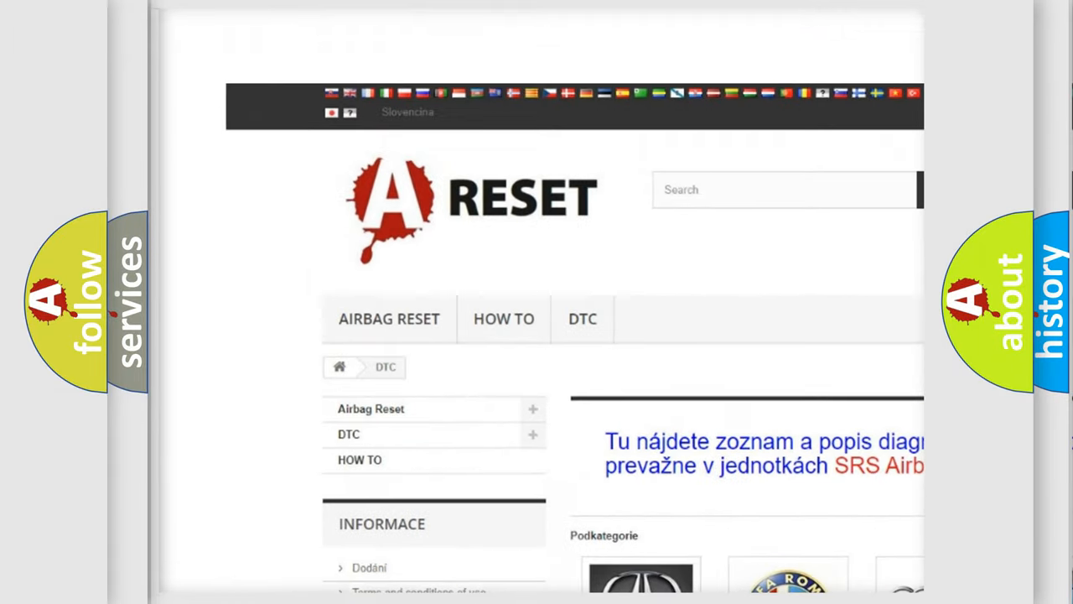
Scroll the Fiat DTC listing down to reach code C1014:86
scroll(down, 3)
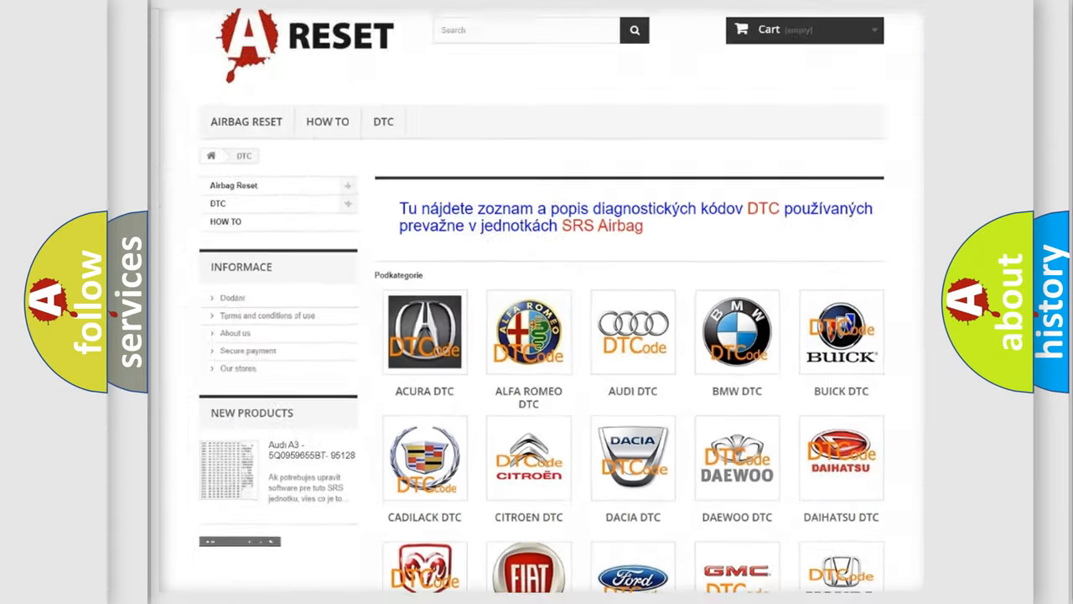
scroll(down, 3)
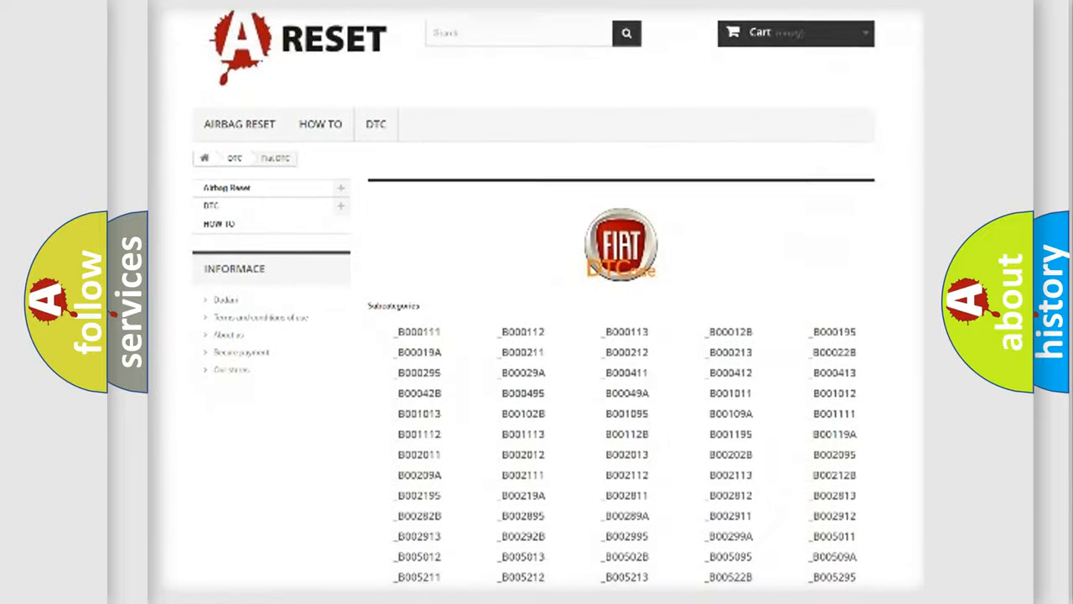
scroll(down, 3)
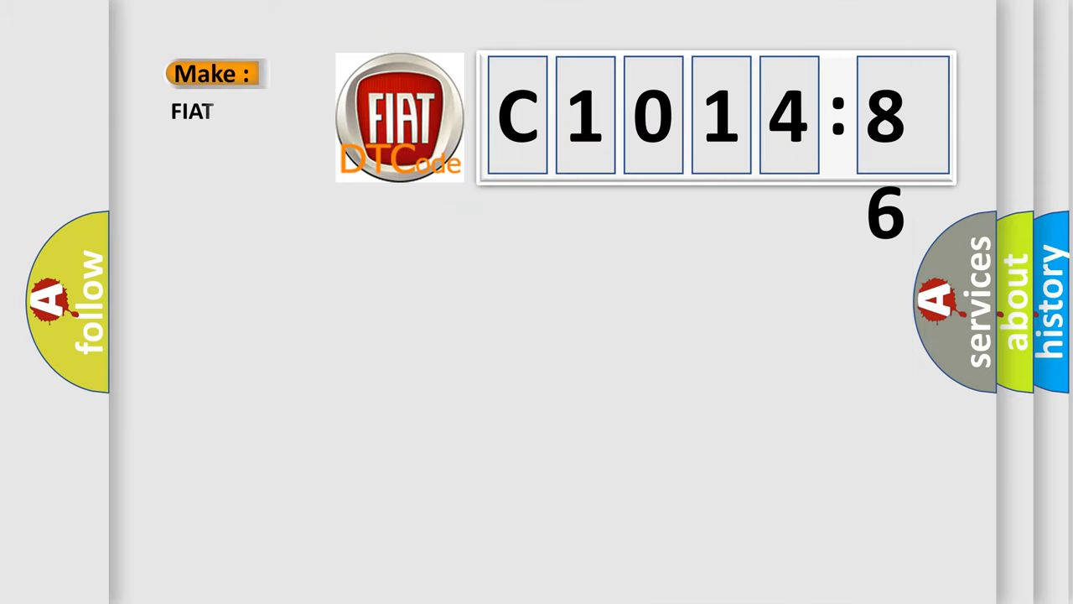
Reveal code C1014-86 with its Parking Aid Module definition and signal-invalid description
click(713, 117)
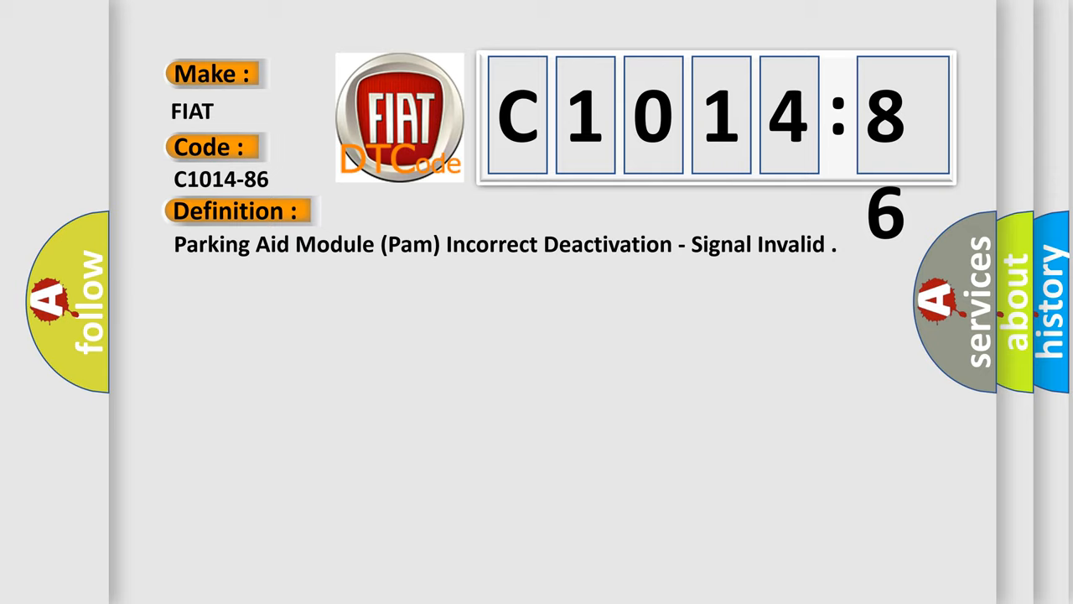
click(436, 211)
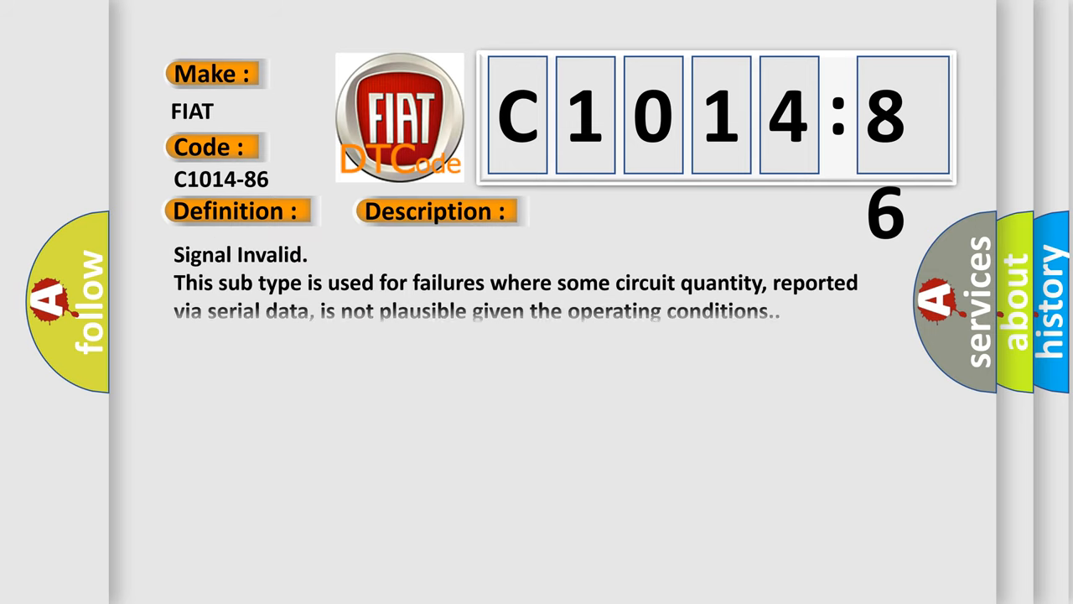